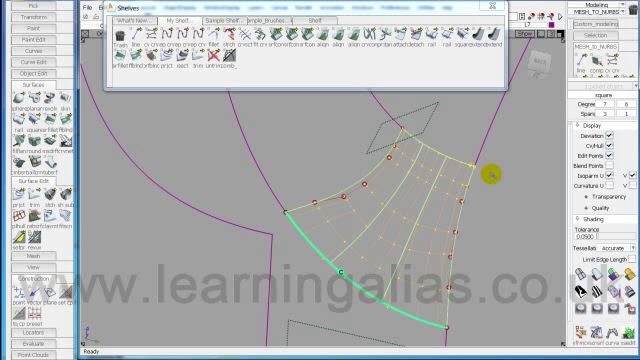
mouse_move(448, 292)
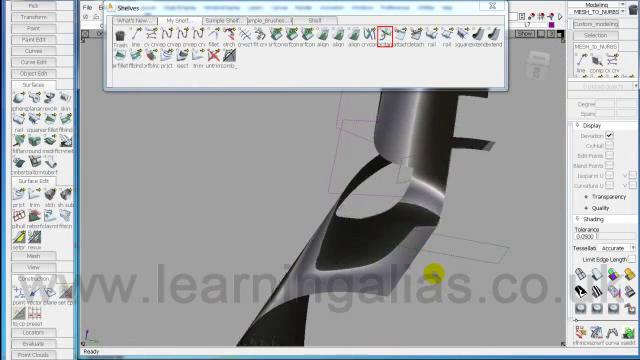
Close the Shelves window and bring the shaded corner blend into close view
right_click(424, 268)
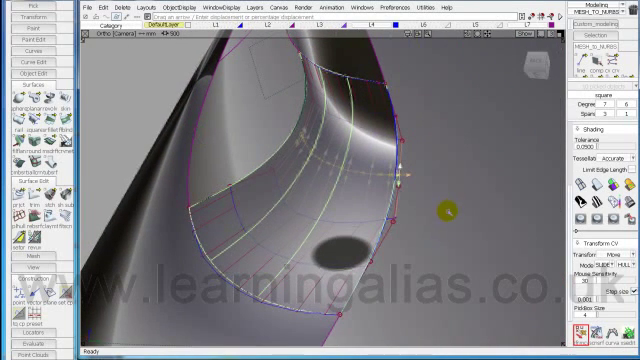
click(452, 204)
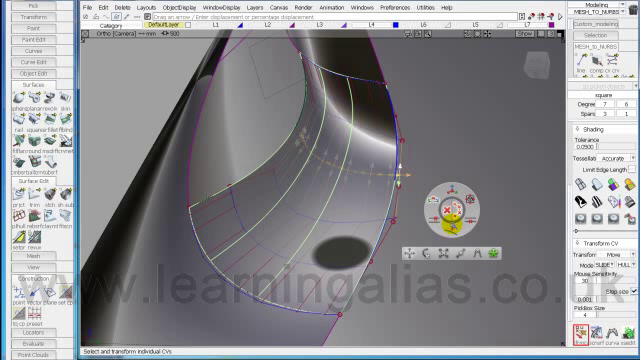